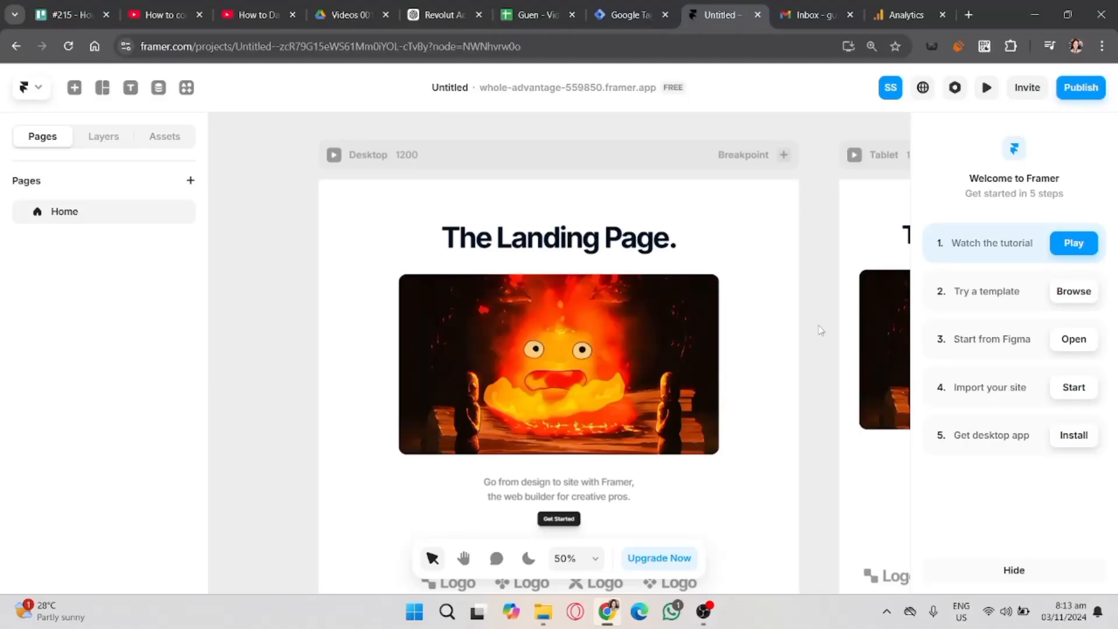
Step: Scroll over the Framer landing page design before moving to Analytics
scroll("down", 3)
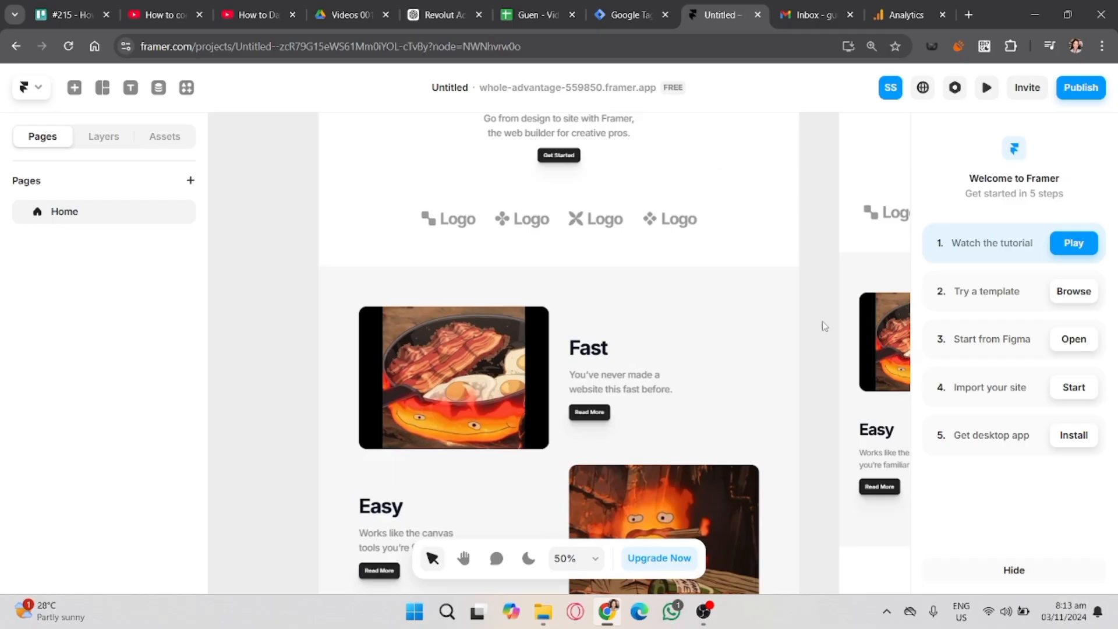
scroll("up", 3)
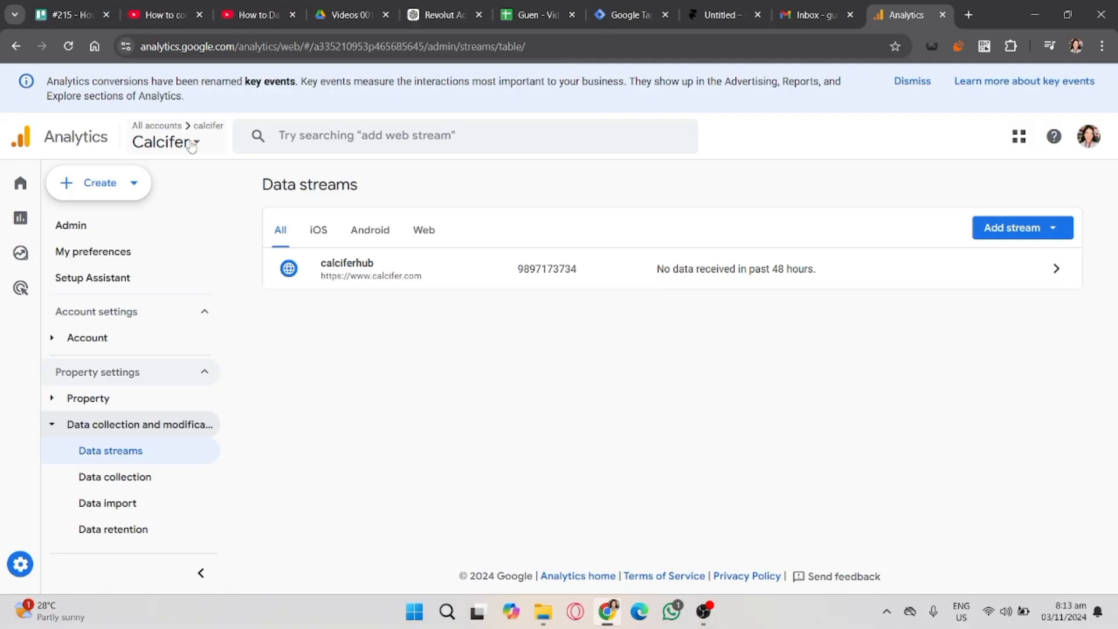
Step: Create a new Analytics property and name it Howl
left_click(98, 183)
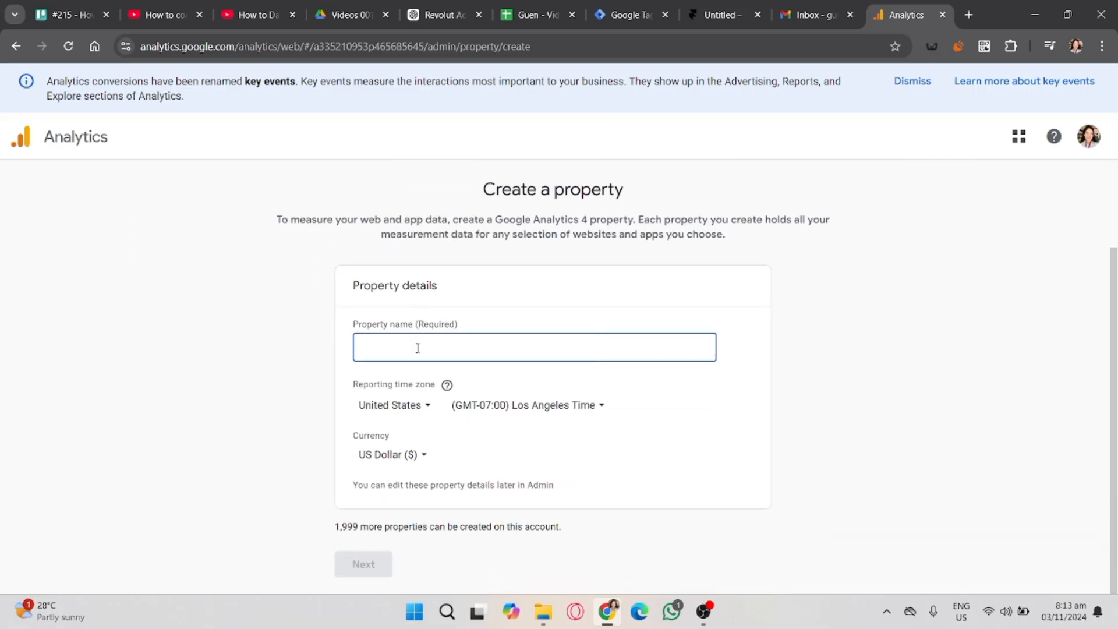
type("H")
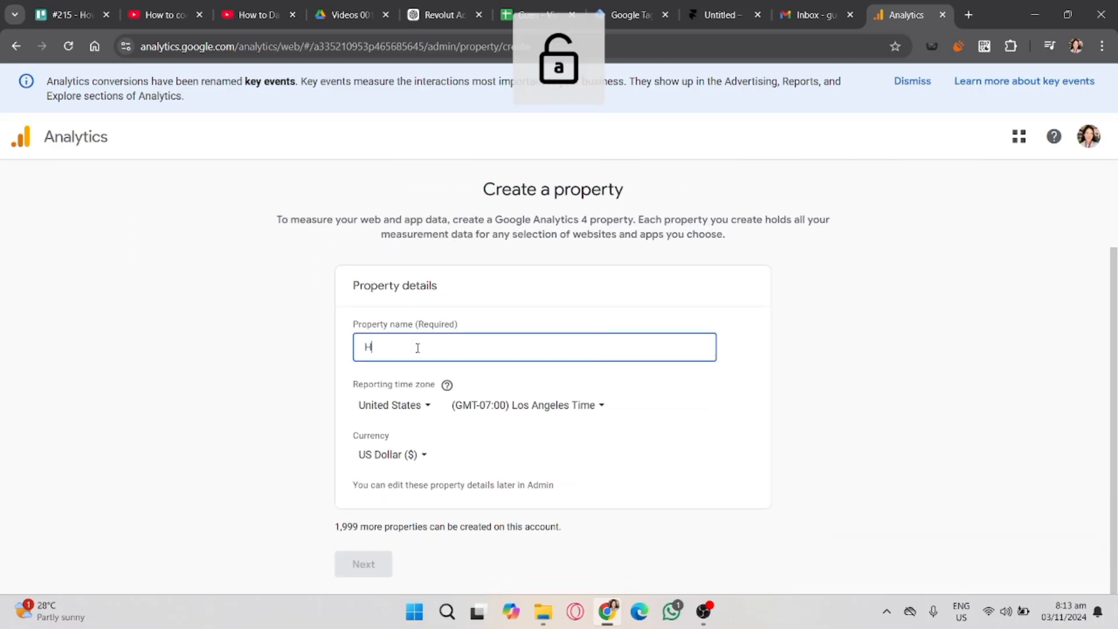
type("Howl")
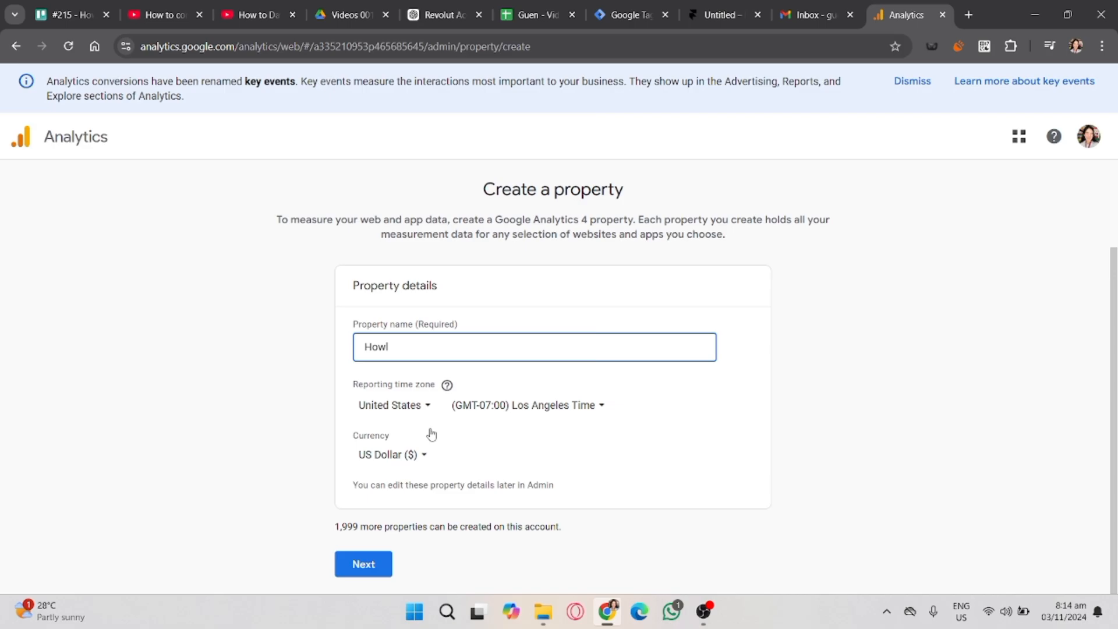
Step: Set the industry to Computers & Electronics, pass the objectives, choose Web data collection, and return to Framer
left_click(363, 563)
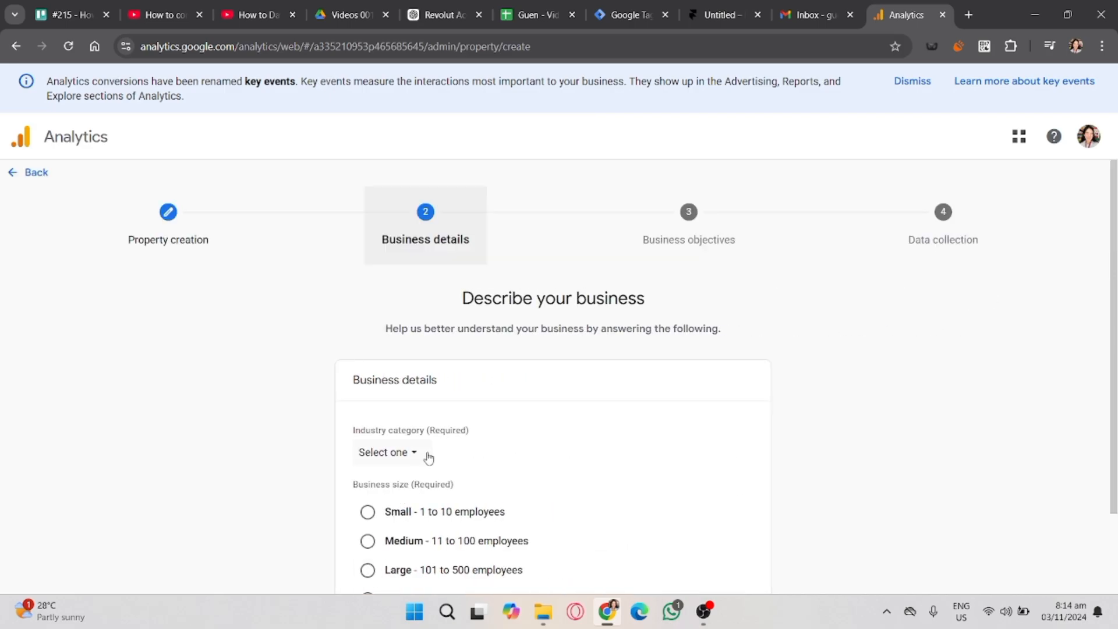
left_click(387, 451)
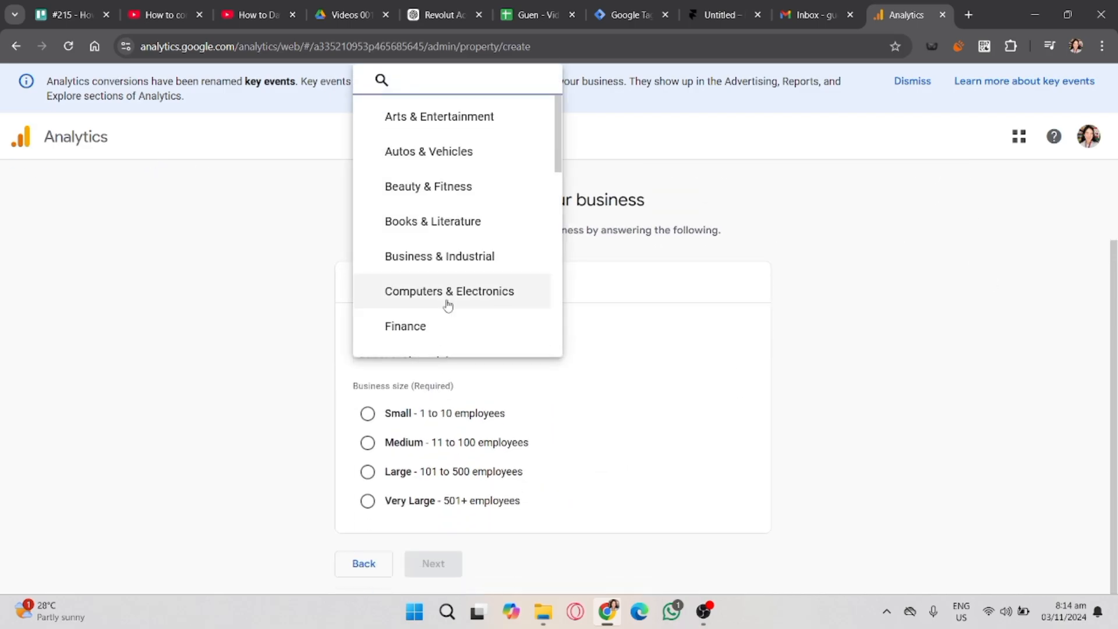
left_click(432, 563)
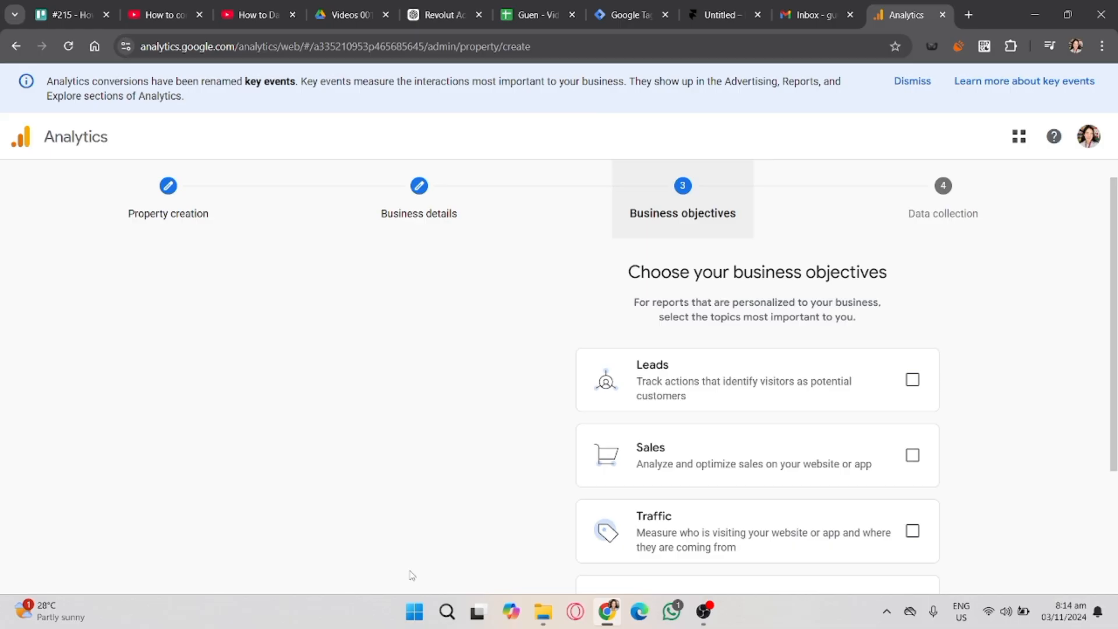
left_click(912, 456)
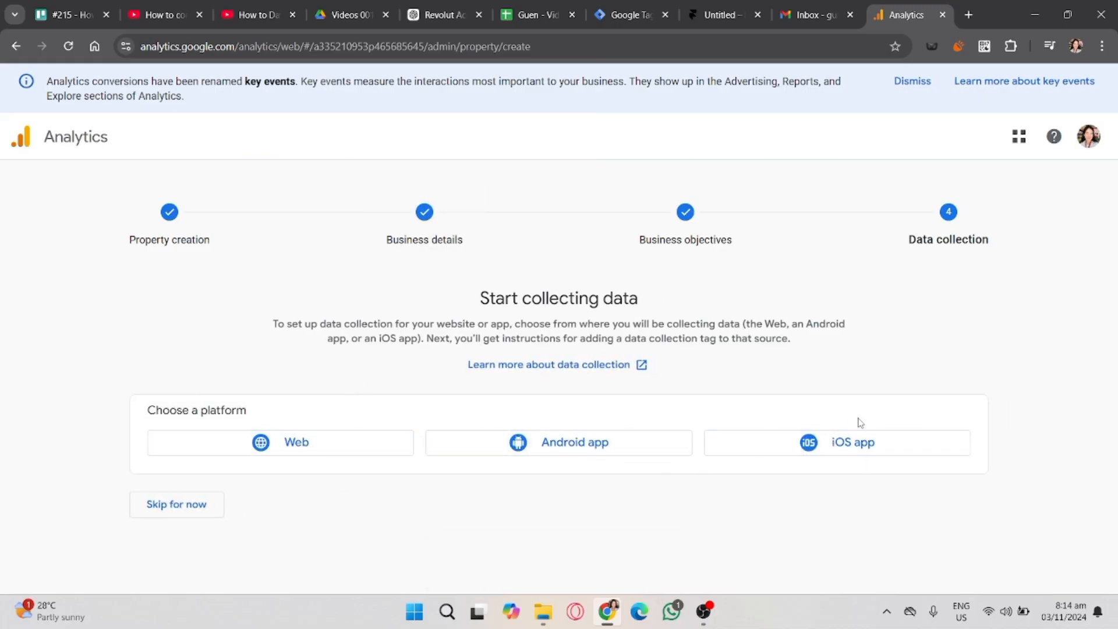
mouse_move(863, 474)
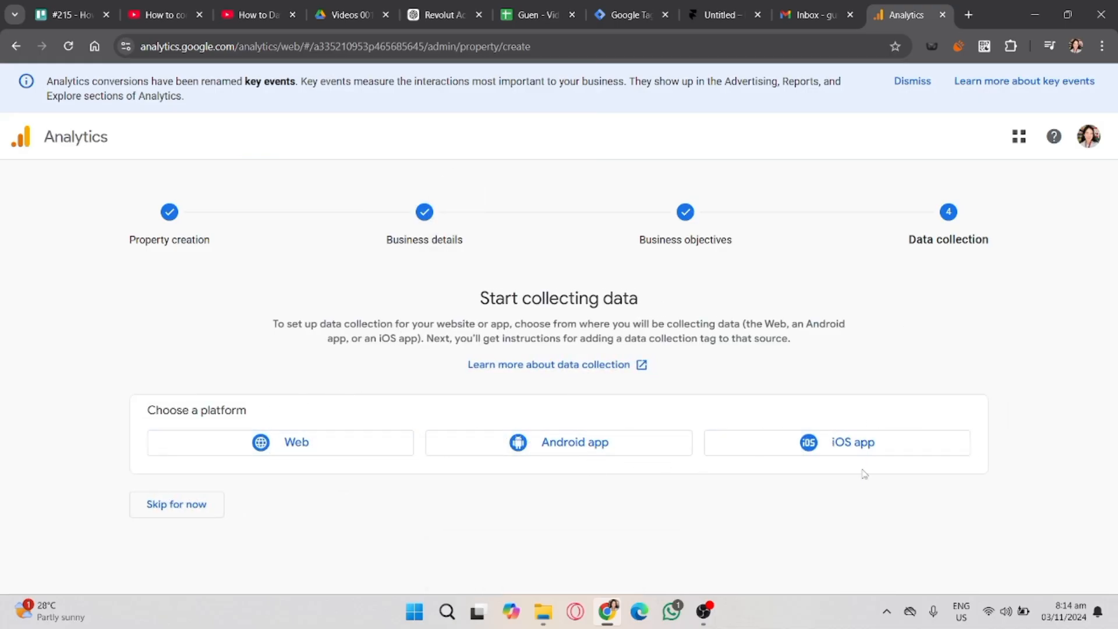
left_click(278, 441)
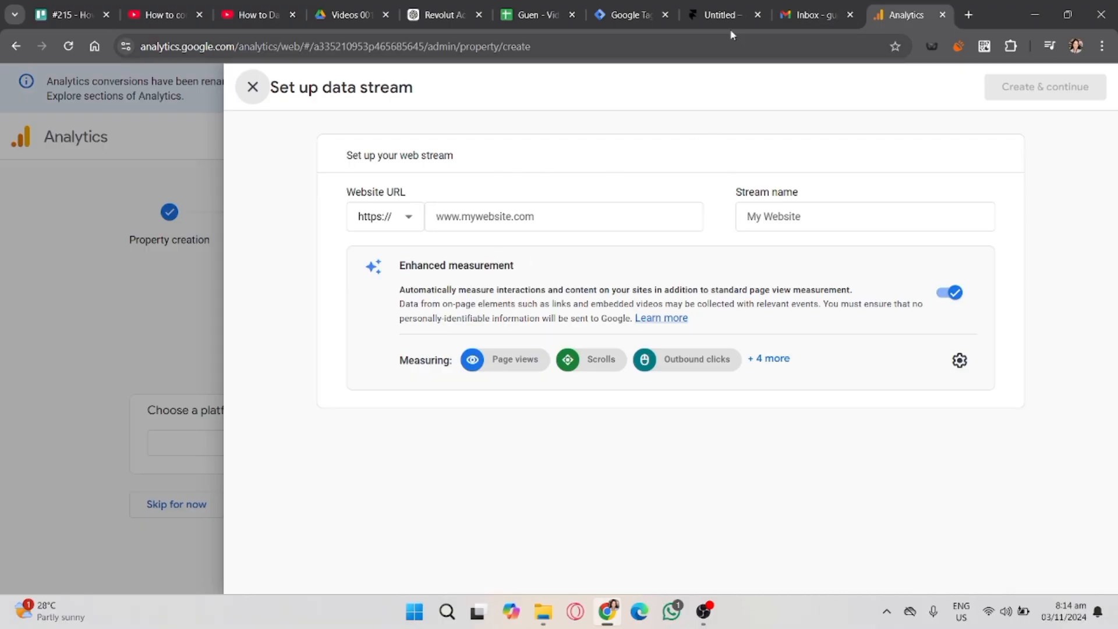
left_click(720, 14)
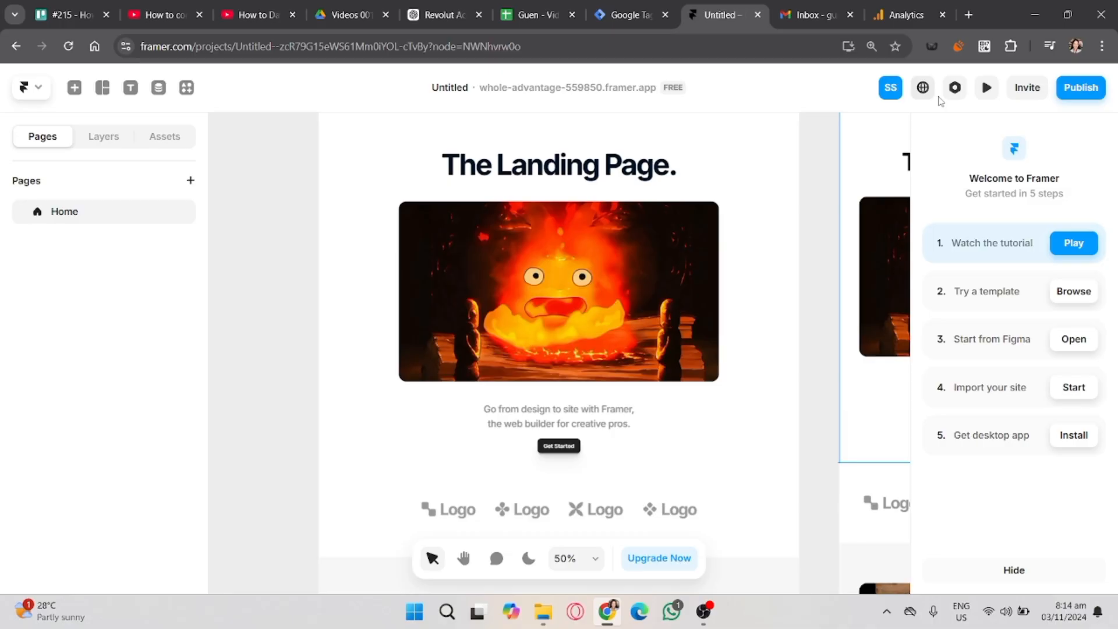
Step: Open Framer's site settings and go to the Domains page
left_click(954, 87)
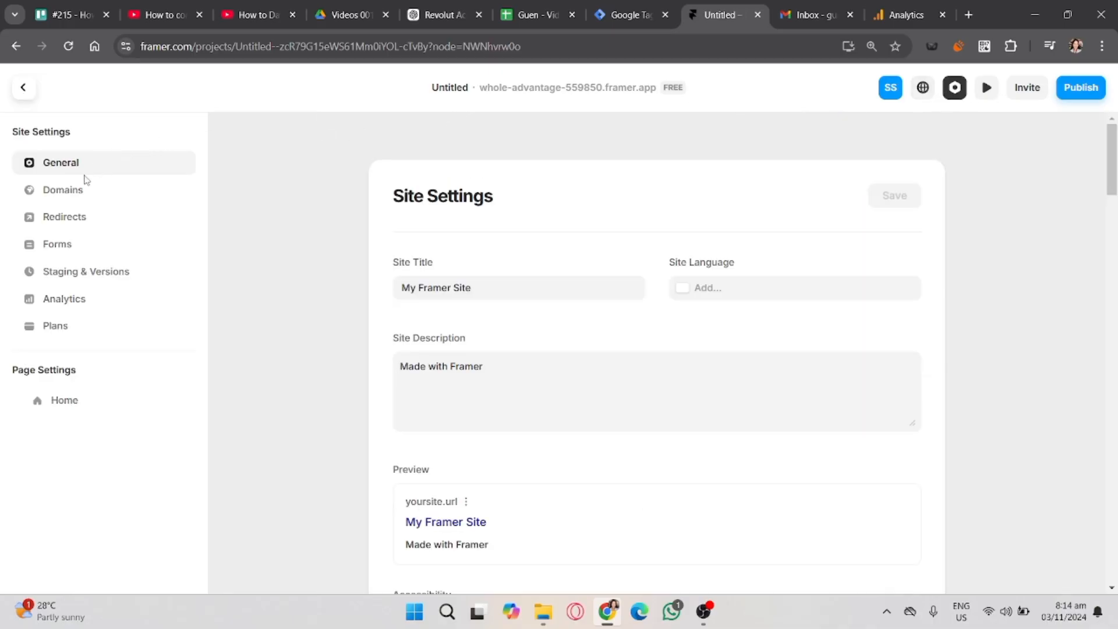
mouse_move(620, 278)
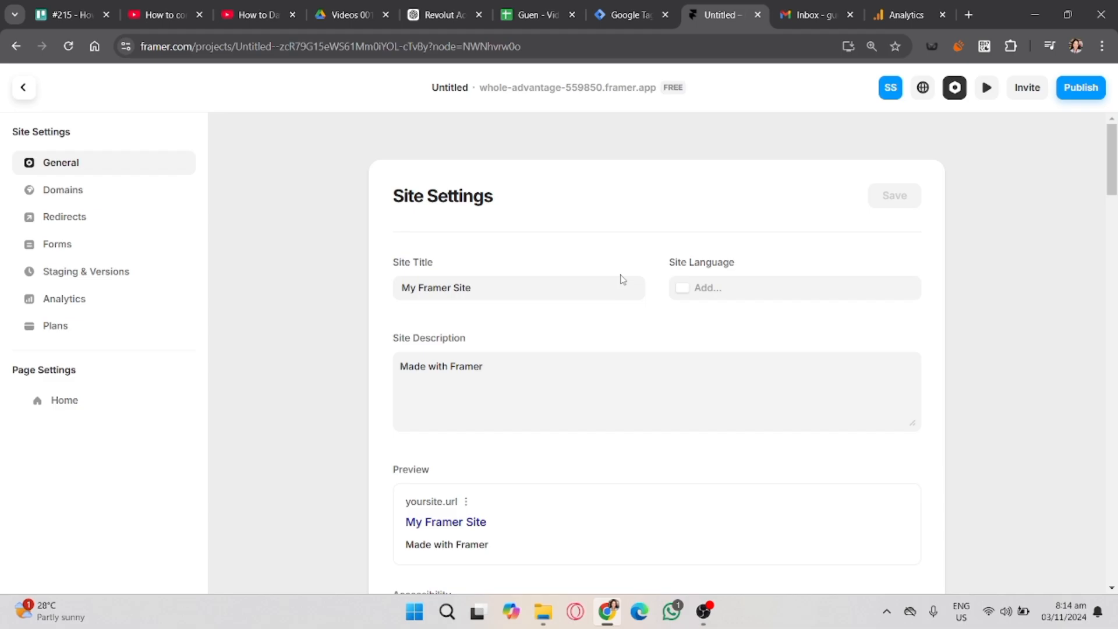
scroll("down", 3)
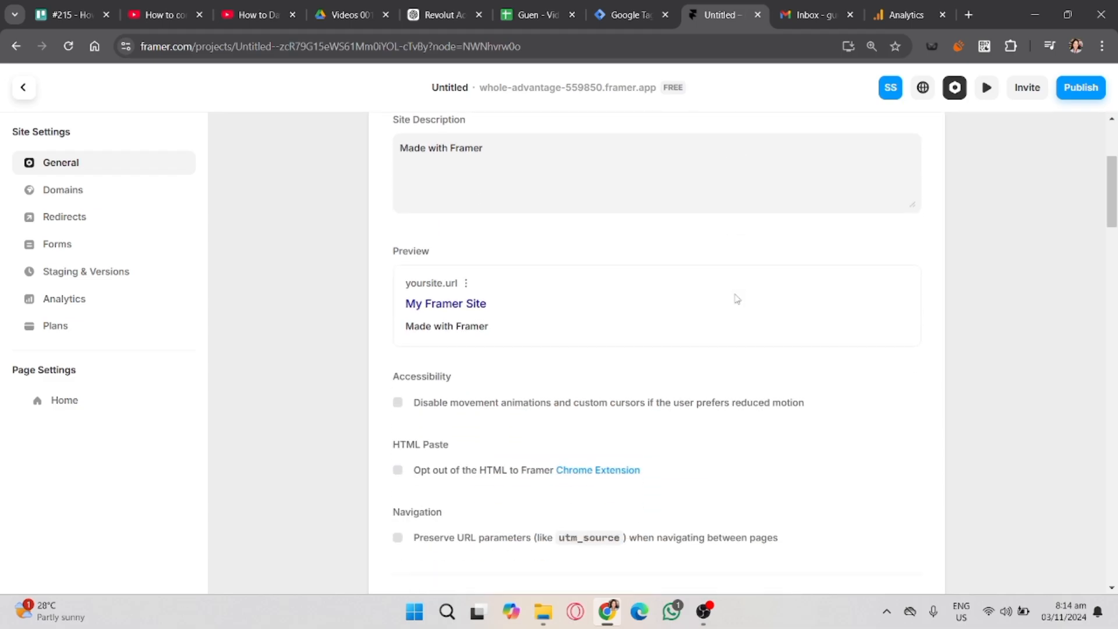
scroll("down", 3)
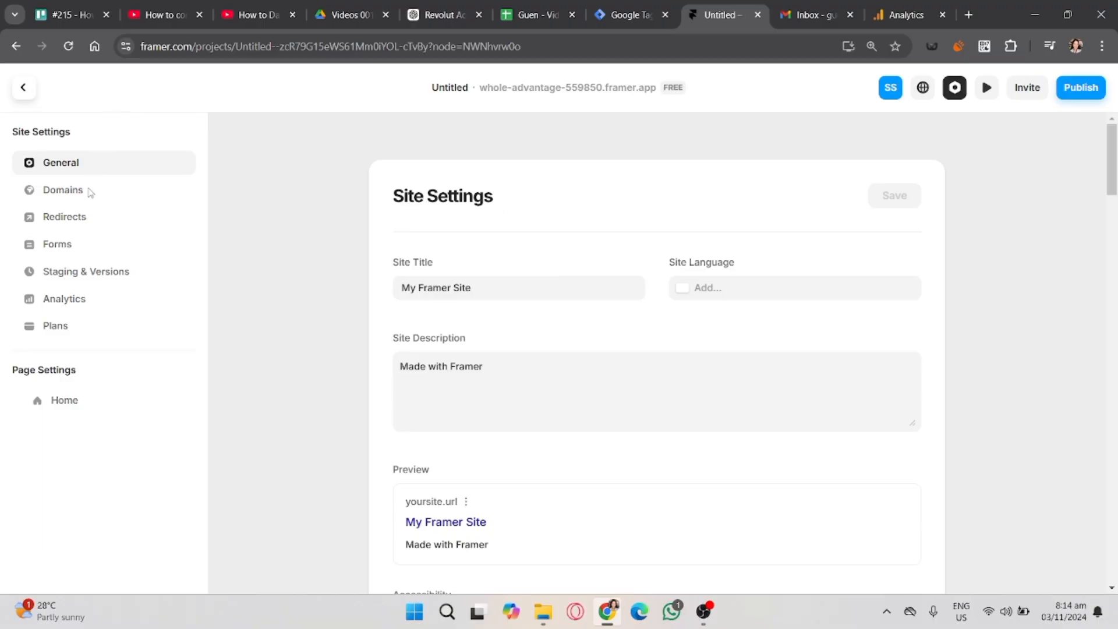
left_click(63, 189)
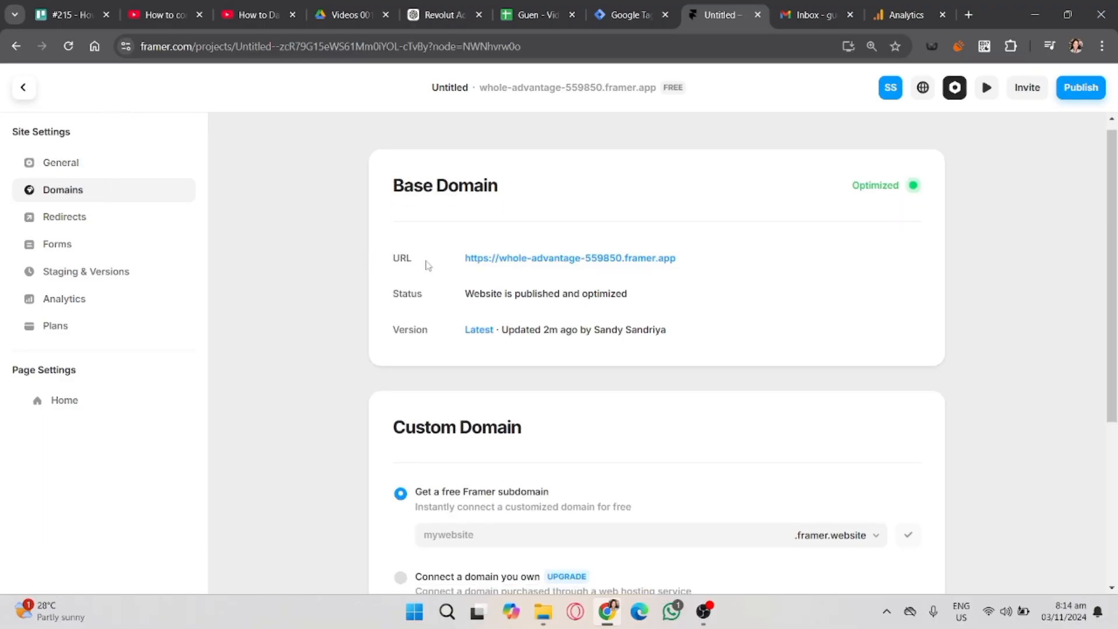
Step: Connect the free subdomain howl-moving-castle.framer.website and open the live site
scroll("down", 3)
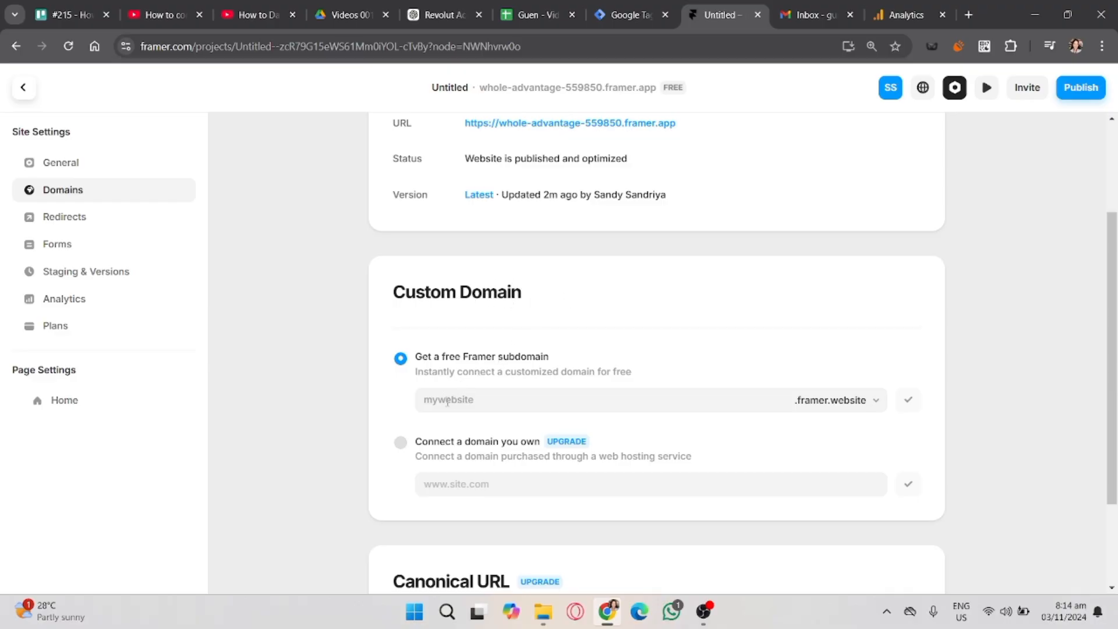
left_click(605, 400)
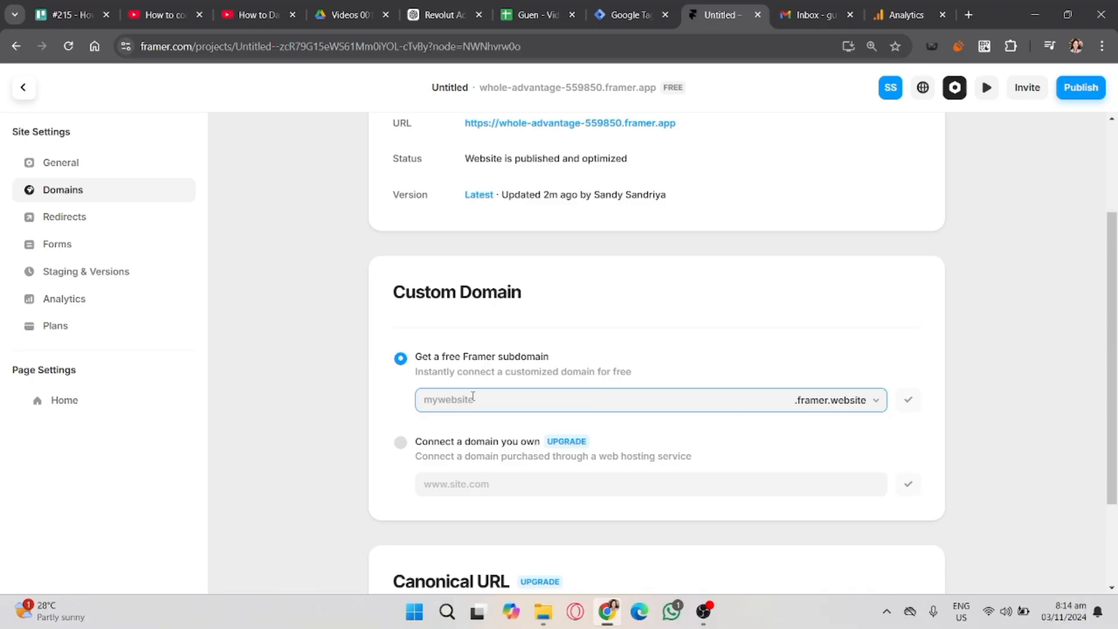
type("howl-m")
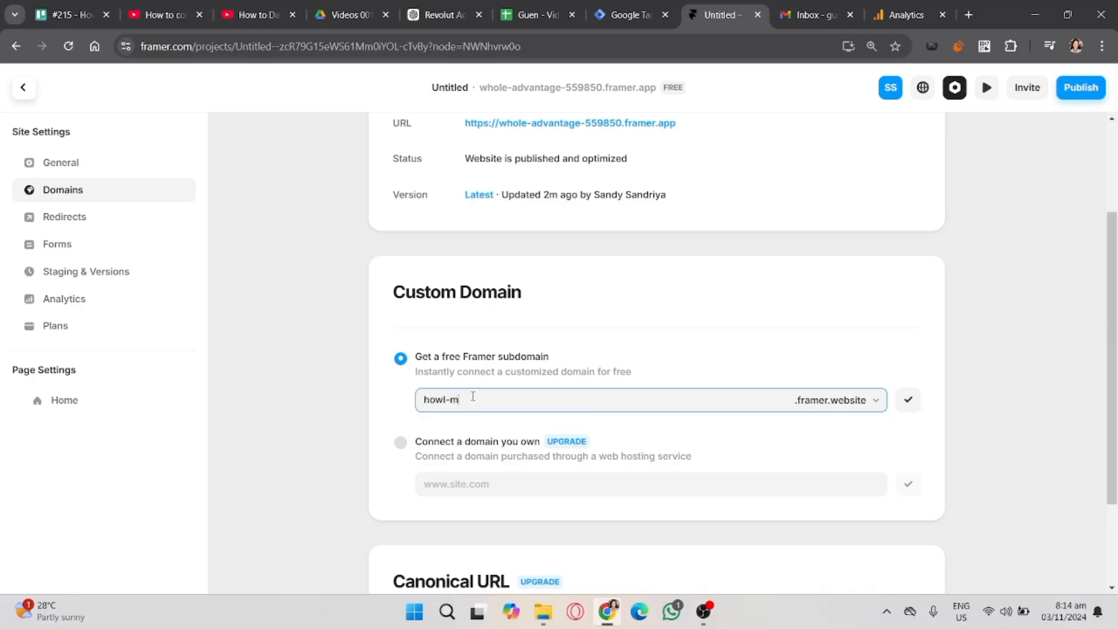
type("oving-castle")
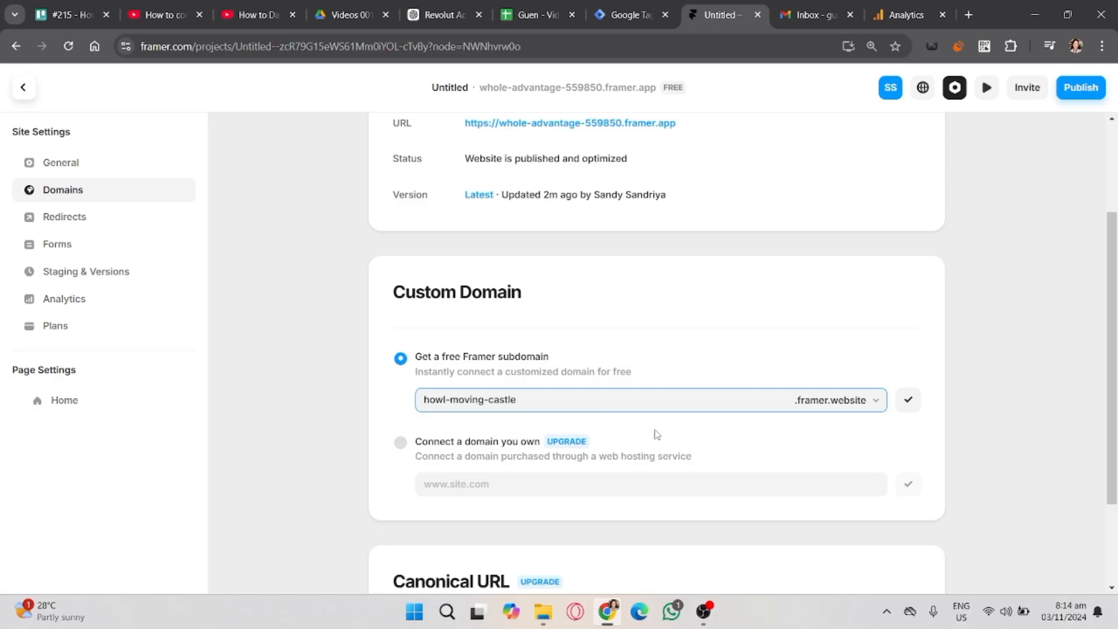
left_click(907, 399)
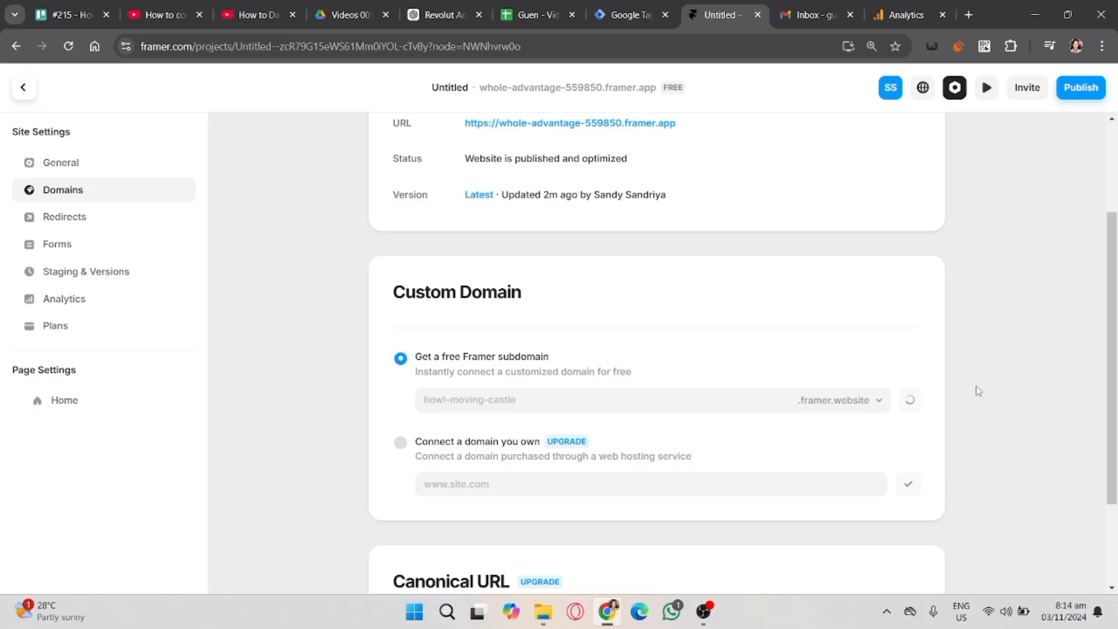
mouse_move(983, 390)
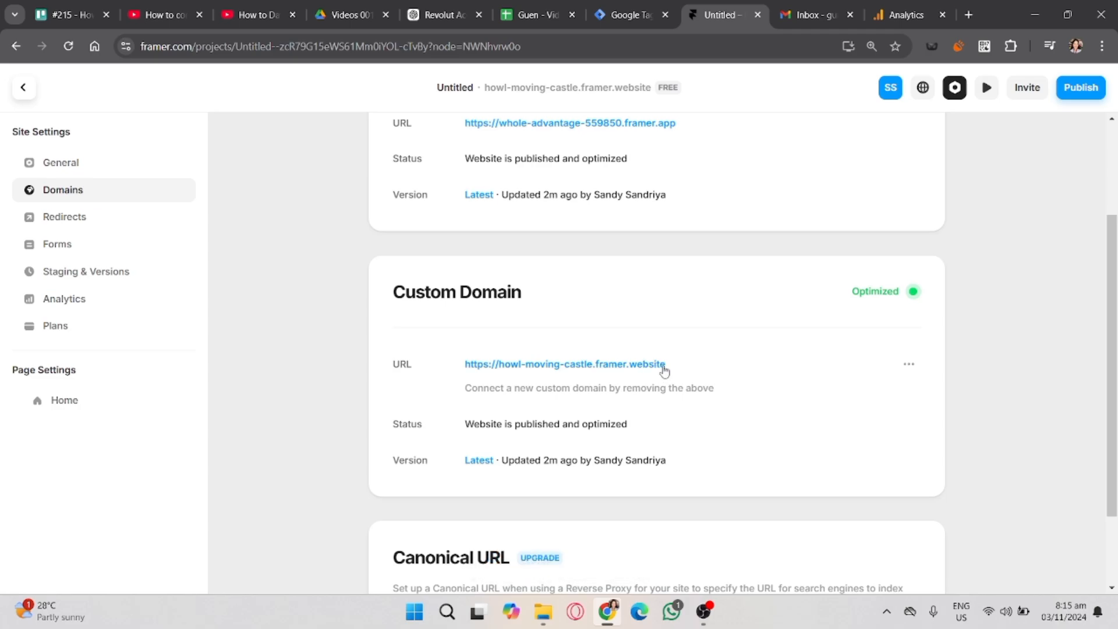
left_click(564, 363)
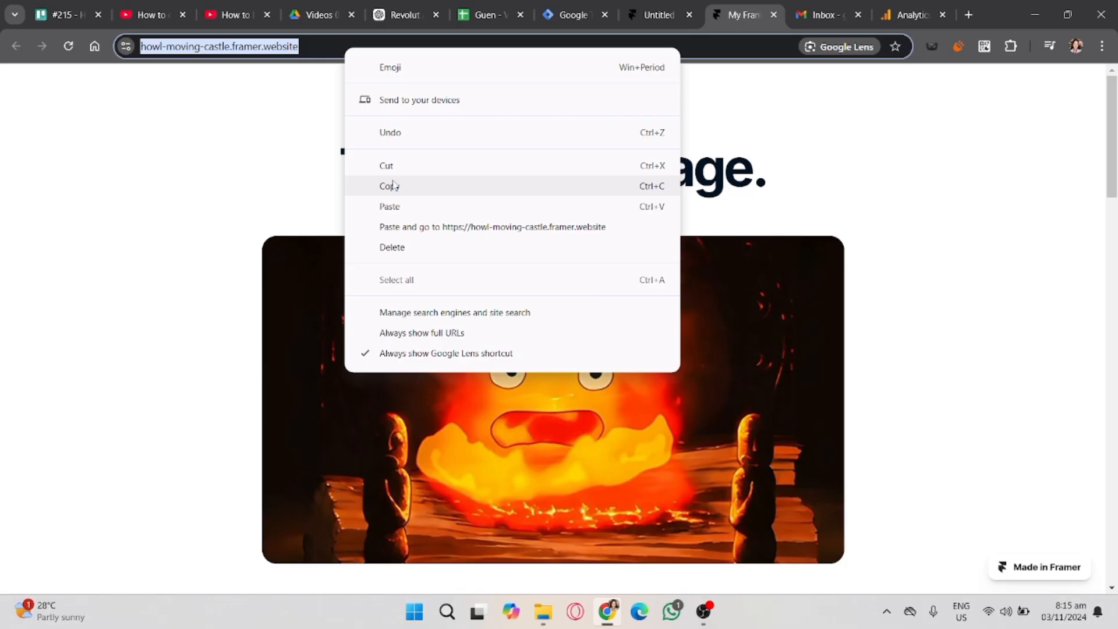
Step: Return to the Google Analytics tab with the web stream setup form
left_click(911, 14)
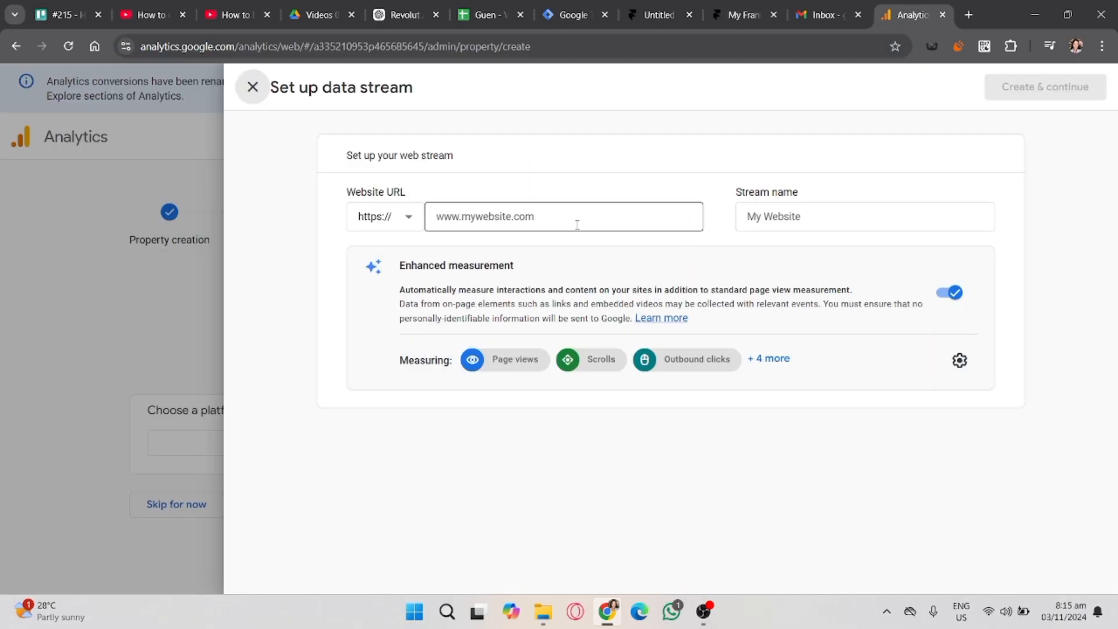
Step: Paste howl-moving-castle.framer.website as the stream URL and name the stream HOWL
right_click(563, 217)
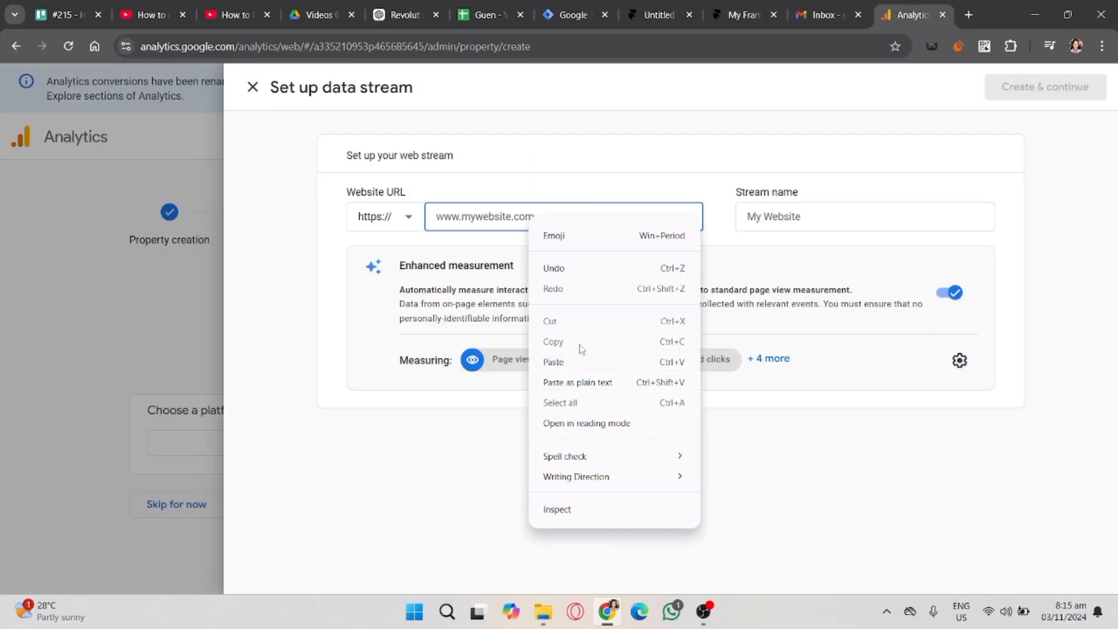
left_click(553, 361)
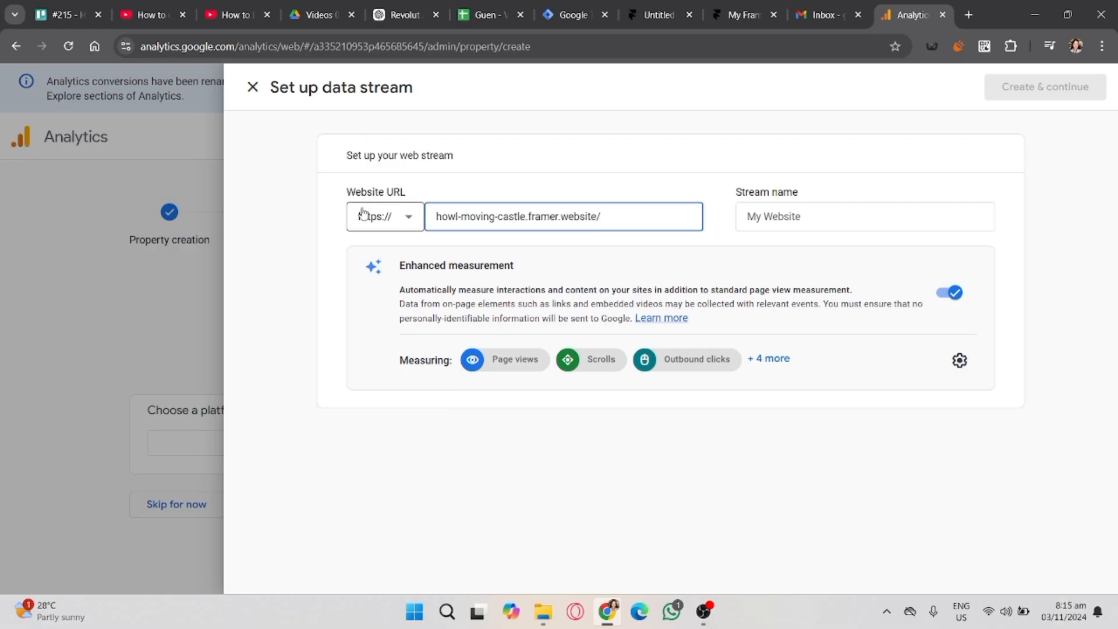
left_click(863, 217)
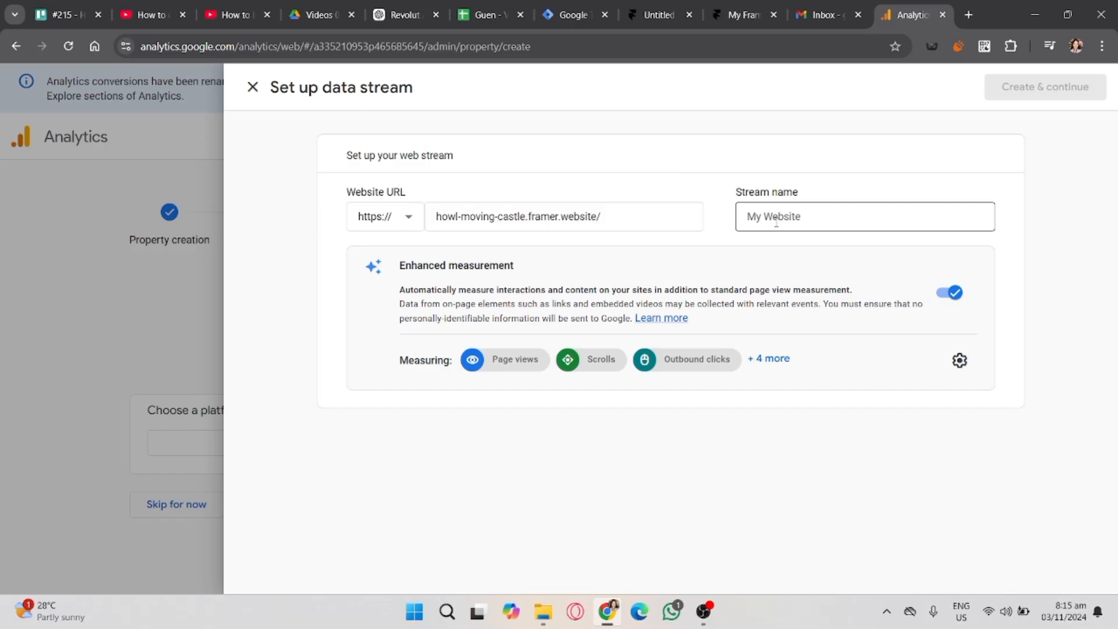
left_click(863, 217)
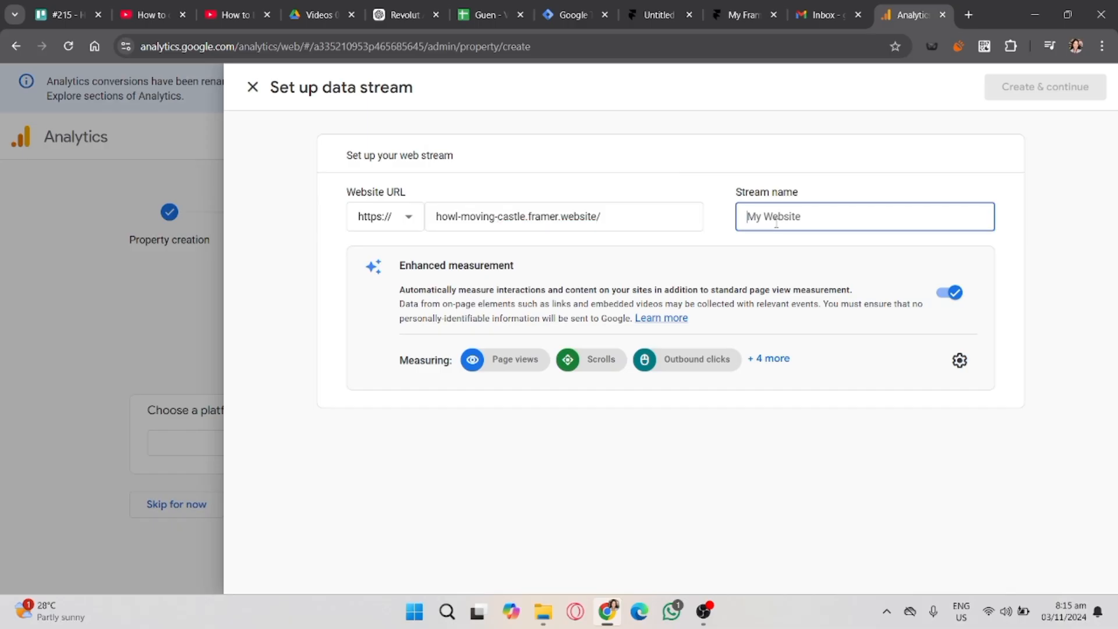
type("HELL")
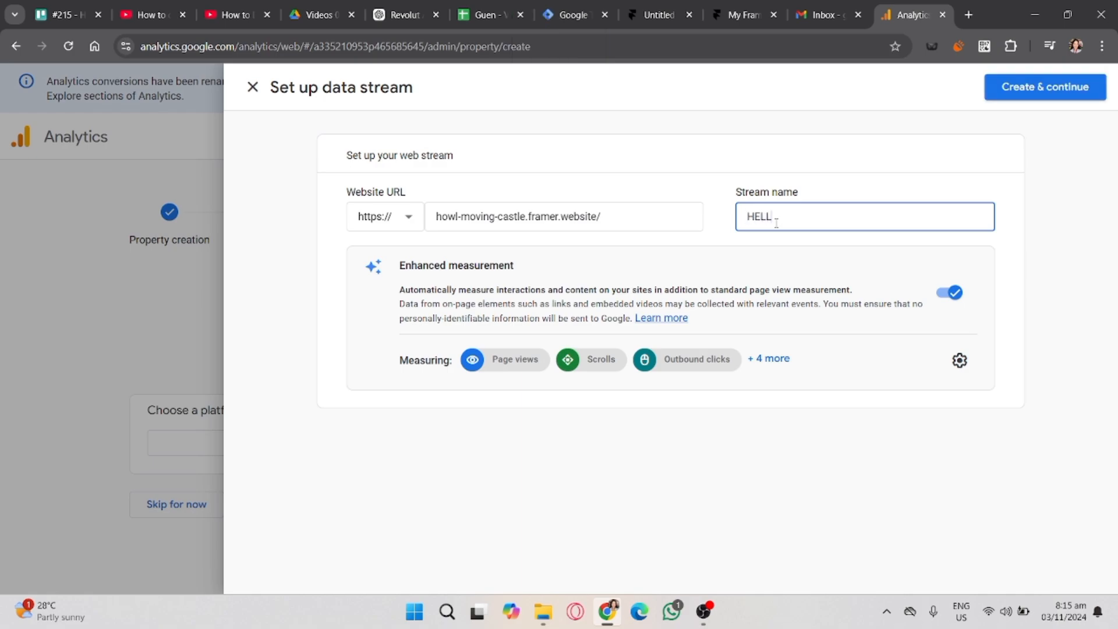
key("Backspace")
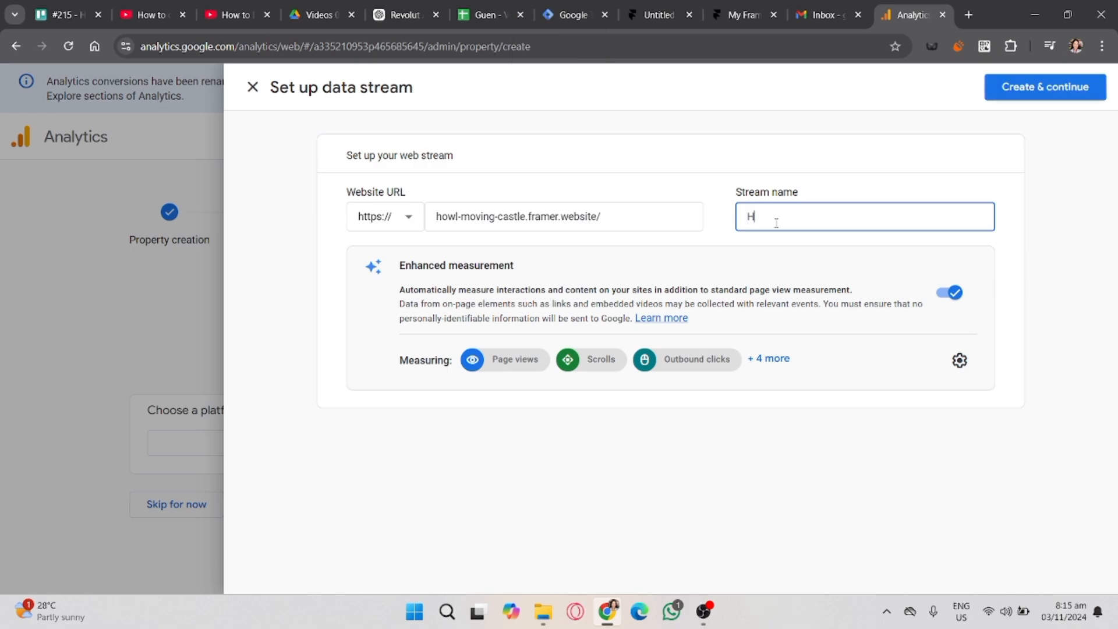
type("OWL")
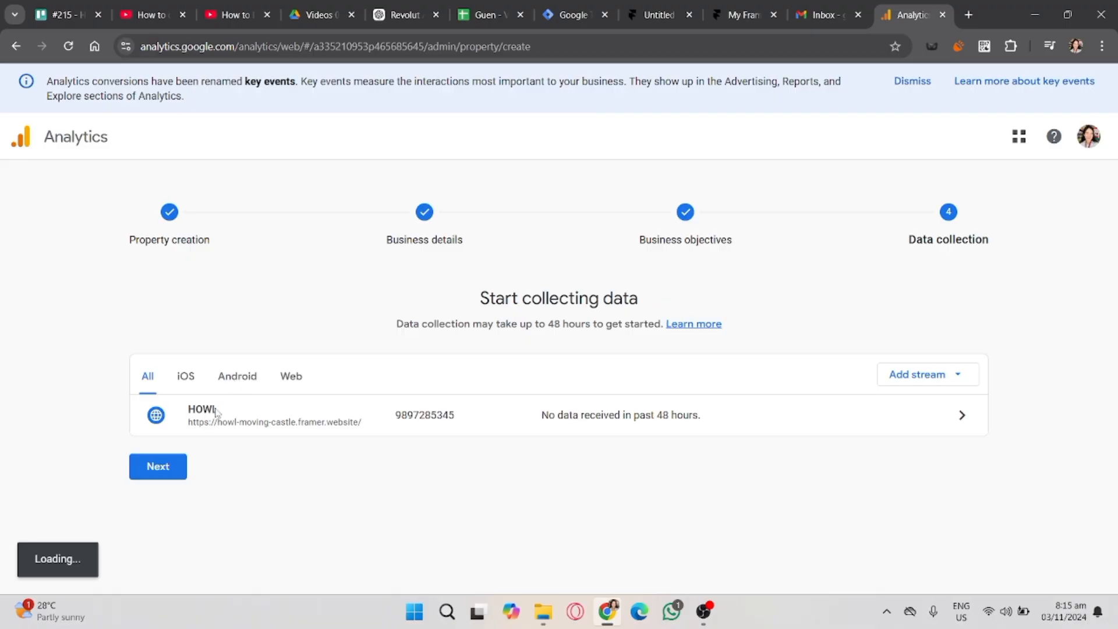
mouse_move(794, 436)
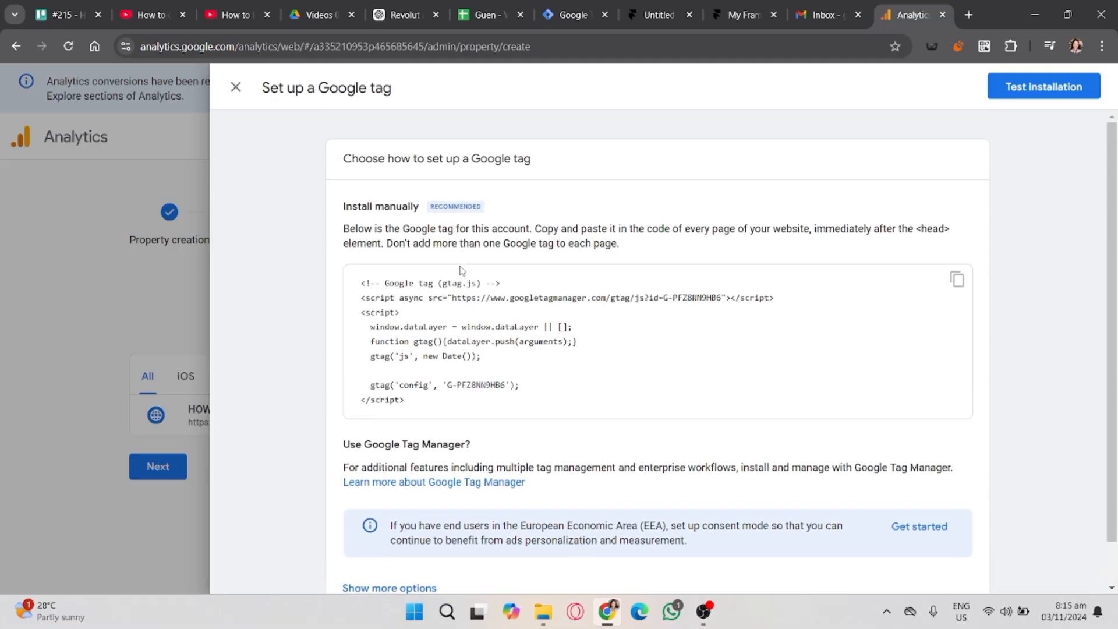
Step: Scroll the HOWL web stream details to the Measurement ID
scroll("down", 3)
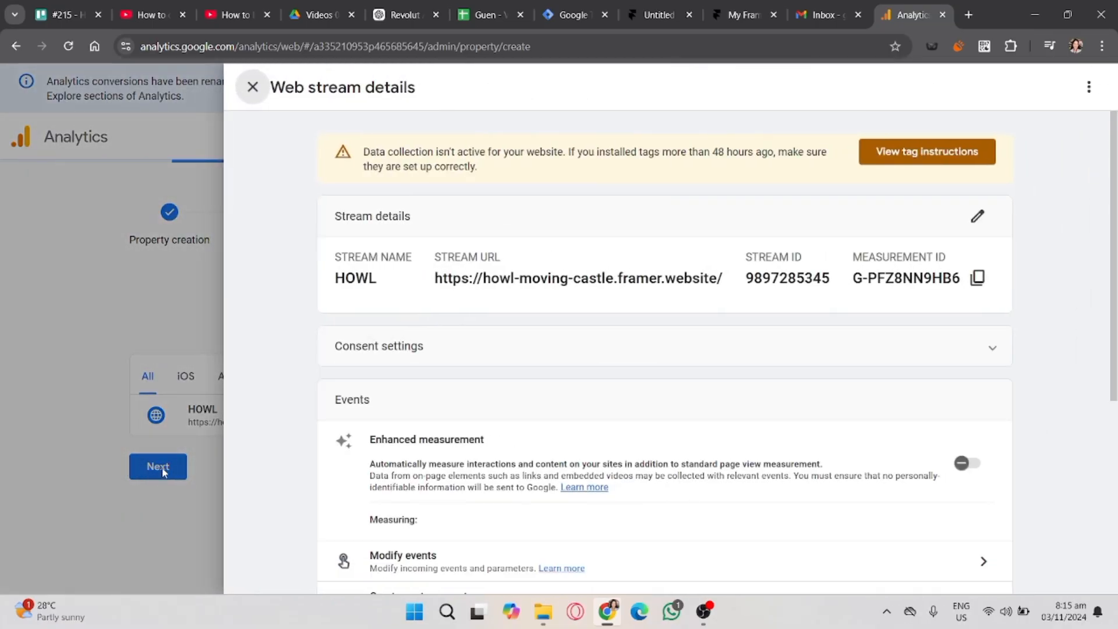
Step: Copy the Measurement ID G-PFZ8NN9HB6 from the HOWL stream details
left_click(966, 463)
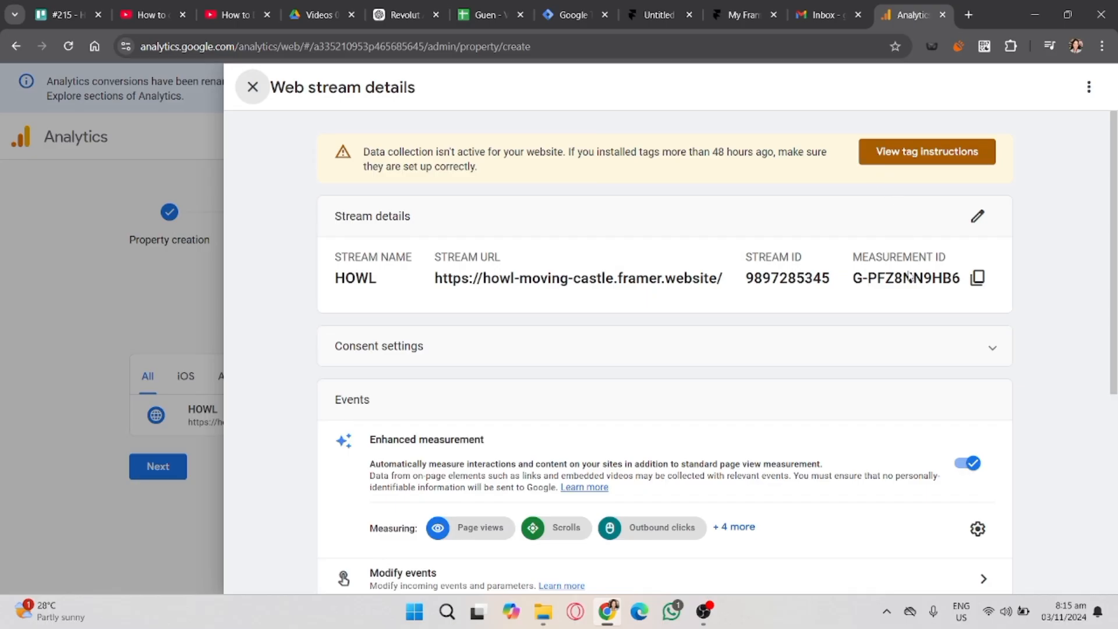
mouse_move(977, 278)
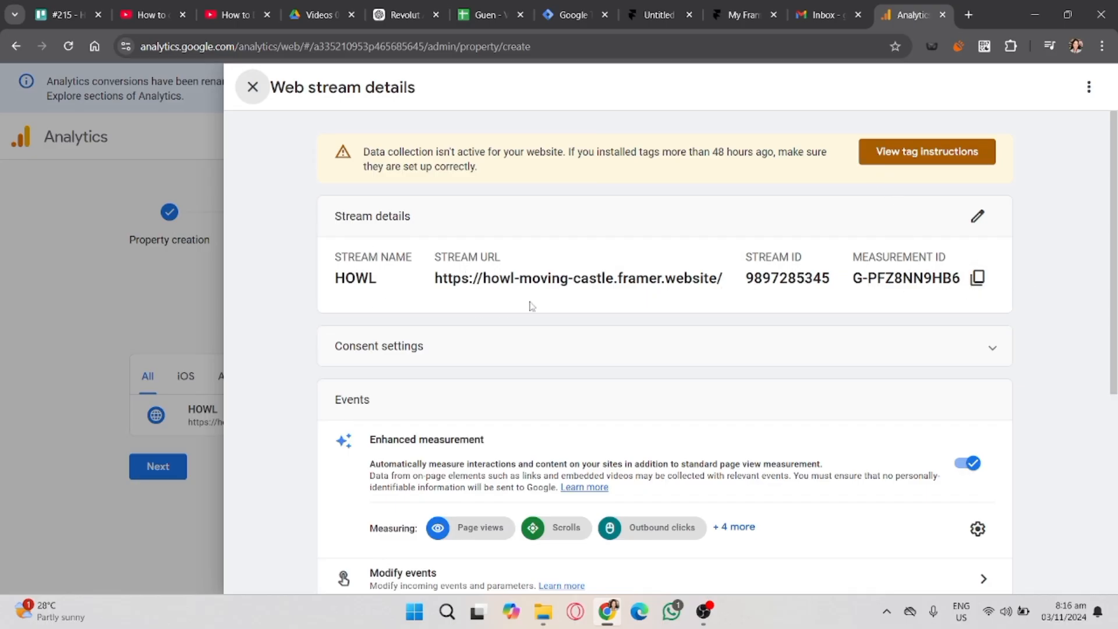
mouse_move(977, 277)
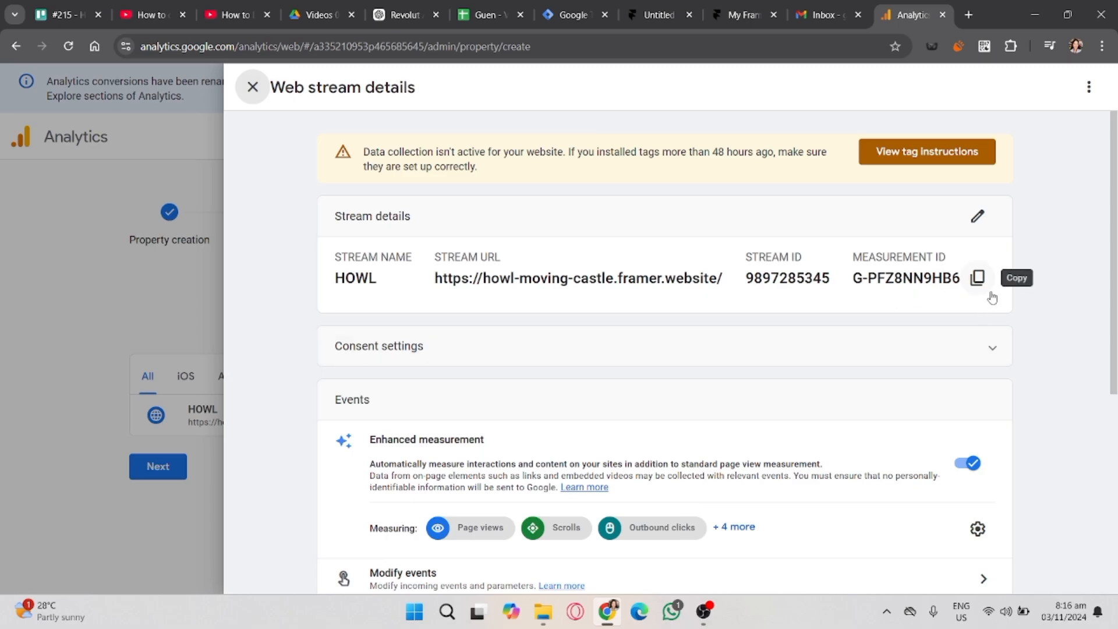
mouse_move(790, 6)
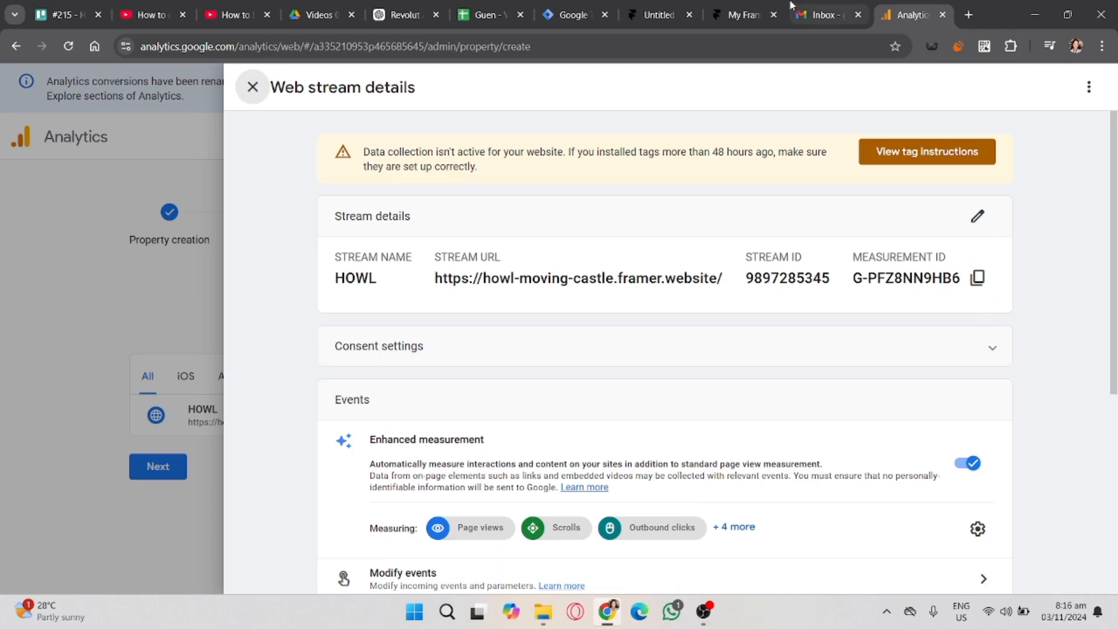
Step: Return to Framer's General site settings and bring the Google Analytics Measurement ID field into view
left_click(654, 14)
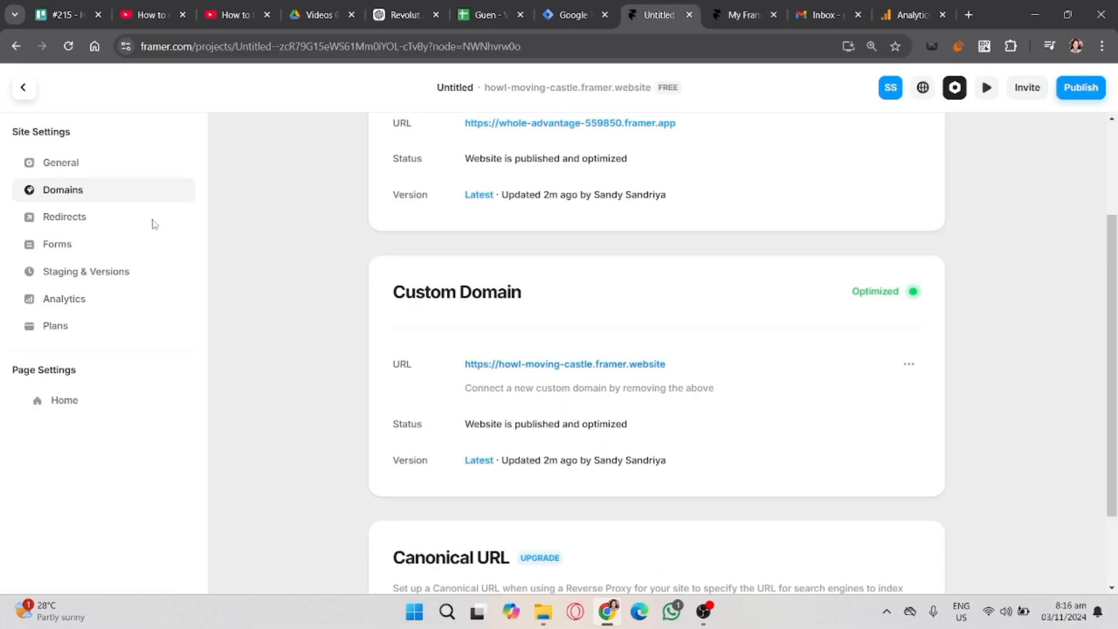
mouse_move(488, 417)
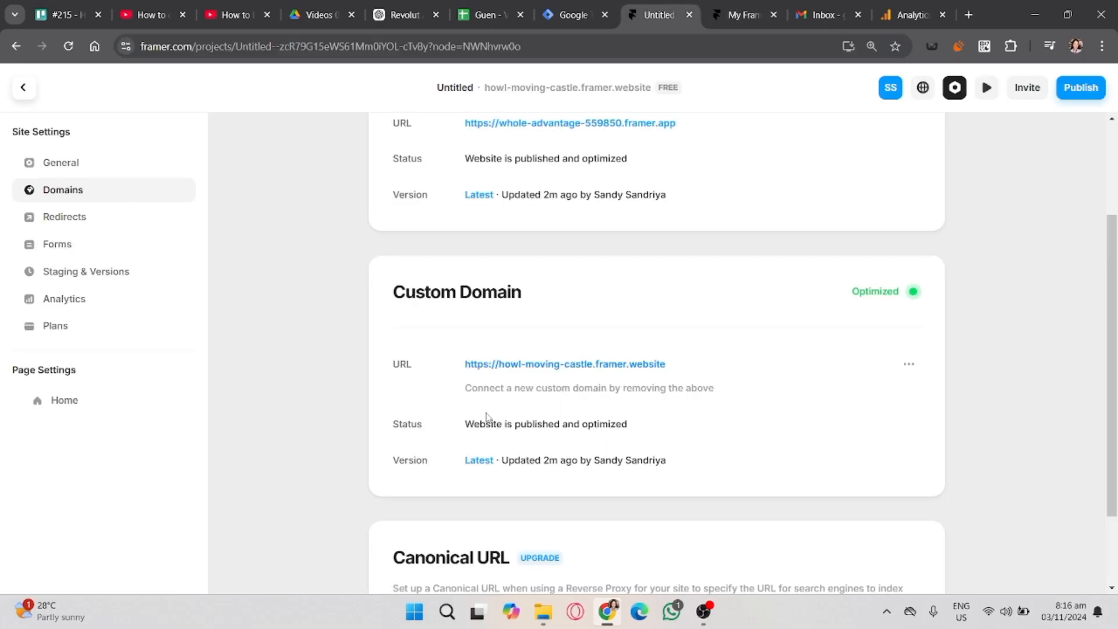
scroll("down", 3)
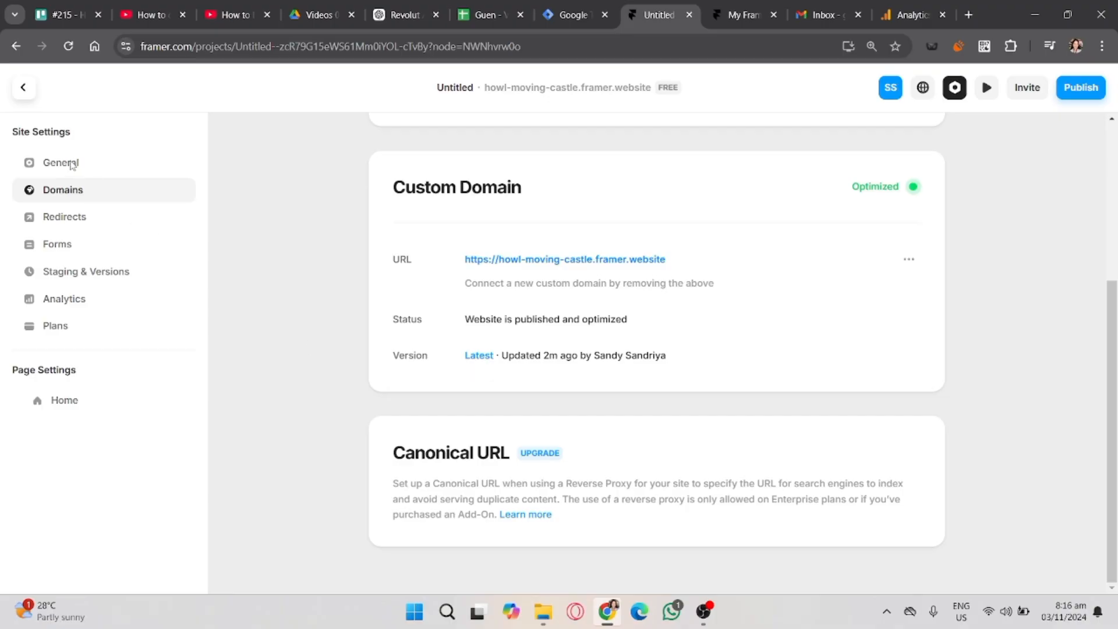
left_click(61, 163)
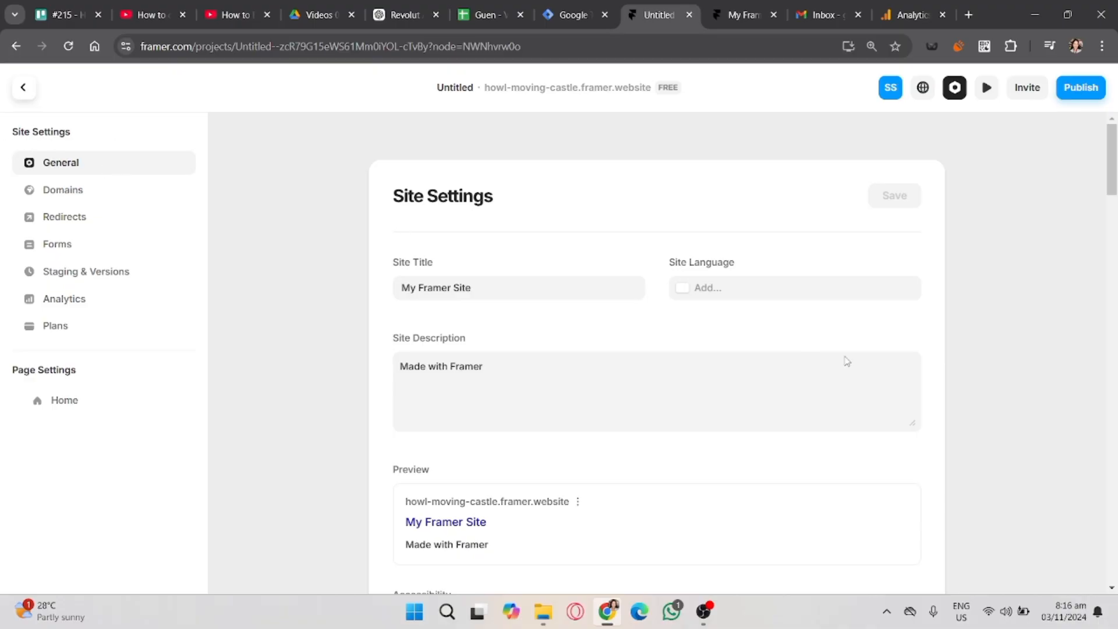
scroll("down", 3)
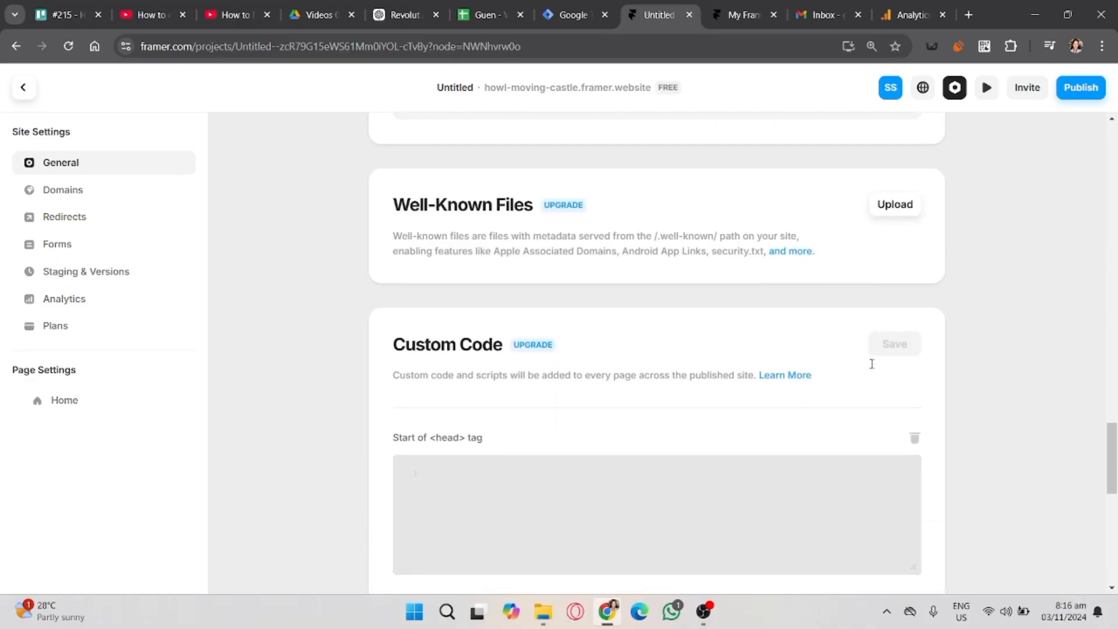
scroll("up", 3)
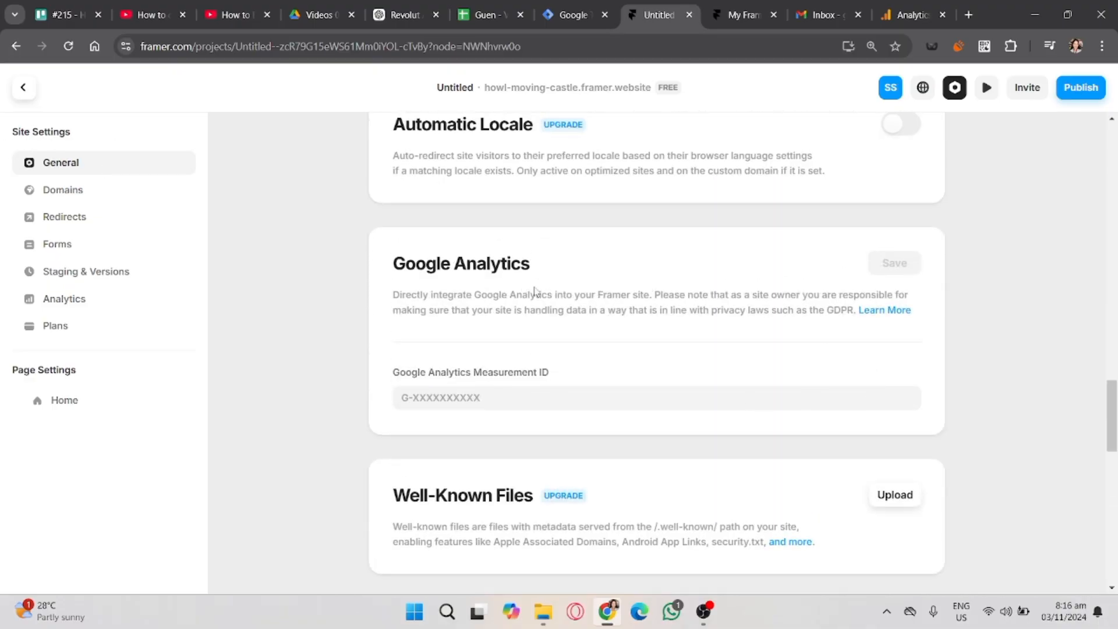
mouse_move(421, 386)
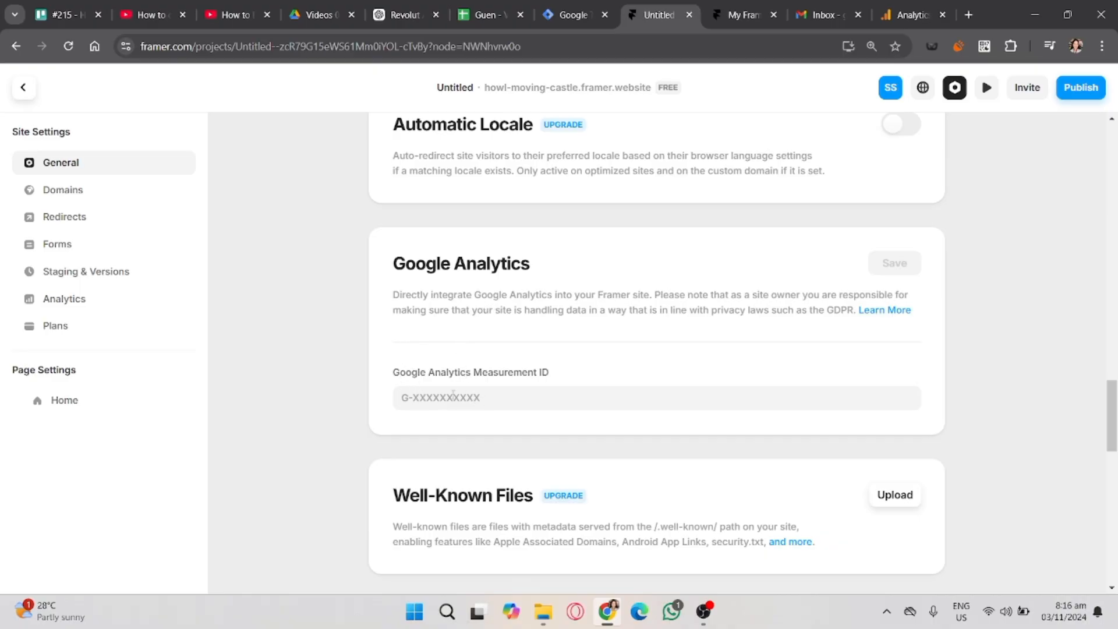
Step: Enter the Measurement ID G-PFZ8NN9HB6 in Framer's Google Analytics site setting
left_click(656, 397)
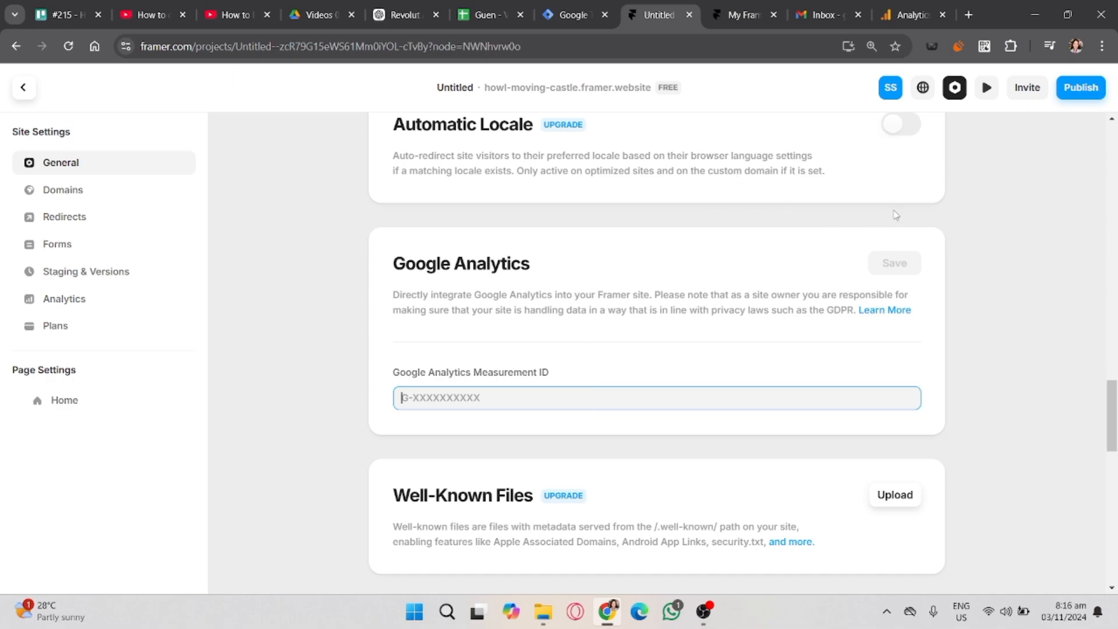
type("G-PFZ8NN9HB6")
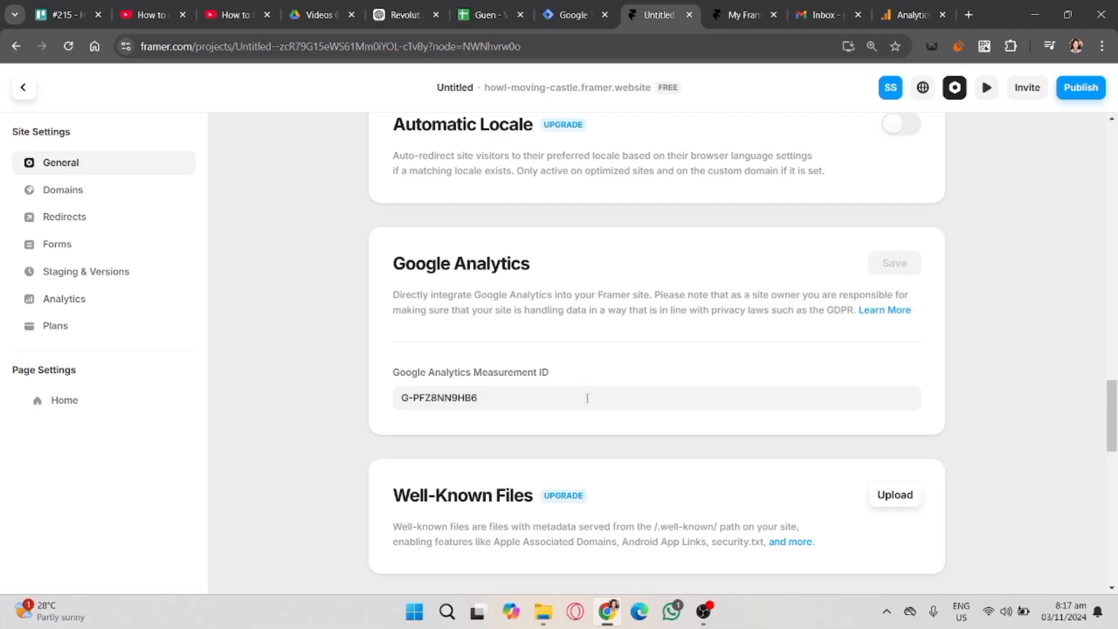
scroll("down", 3)
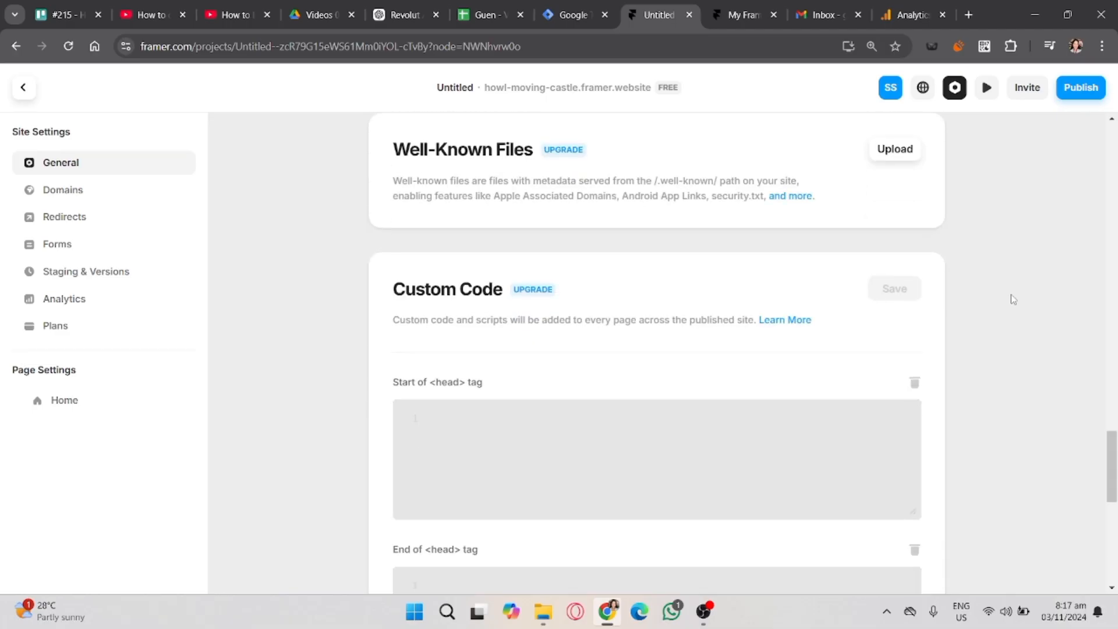